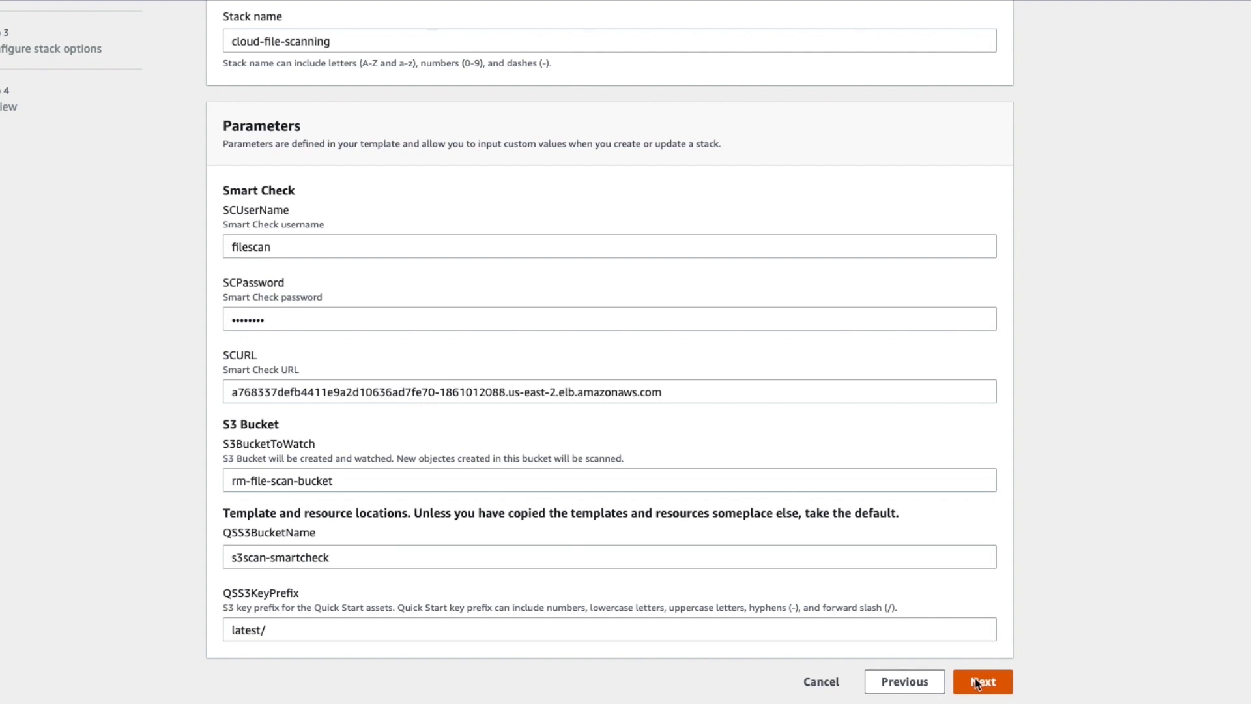
# Review the cloud-file-scanning stack, acknowledge the CAPABILITY_AUTO_EXPAND requirement and launch stack creation.
pyautogui.click(982, 700)
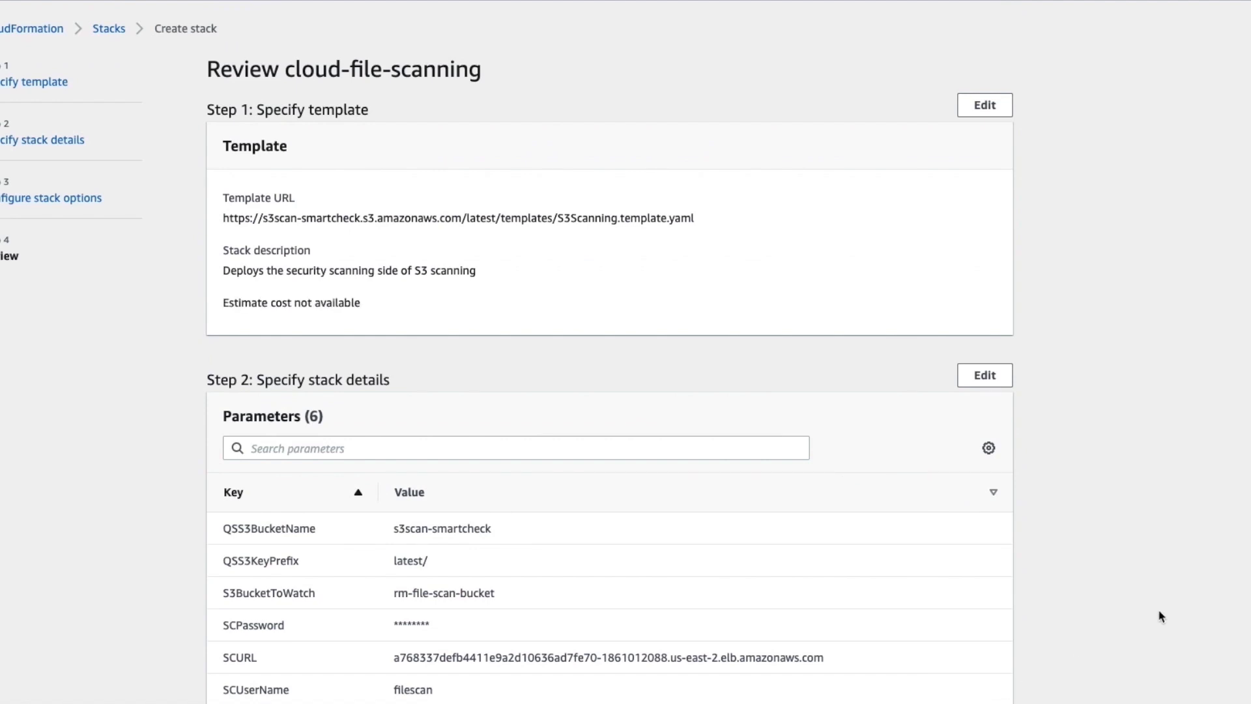
pyautogui.scroll(-3)
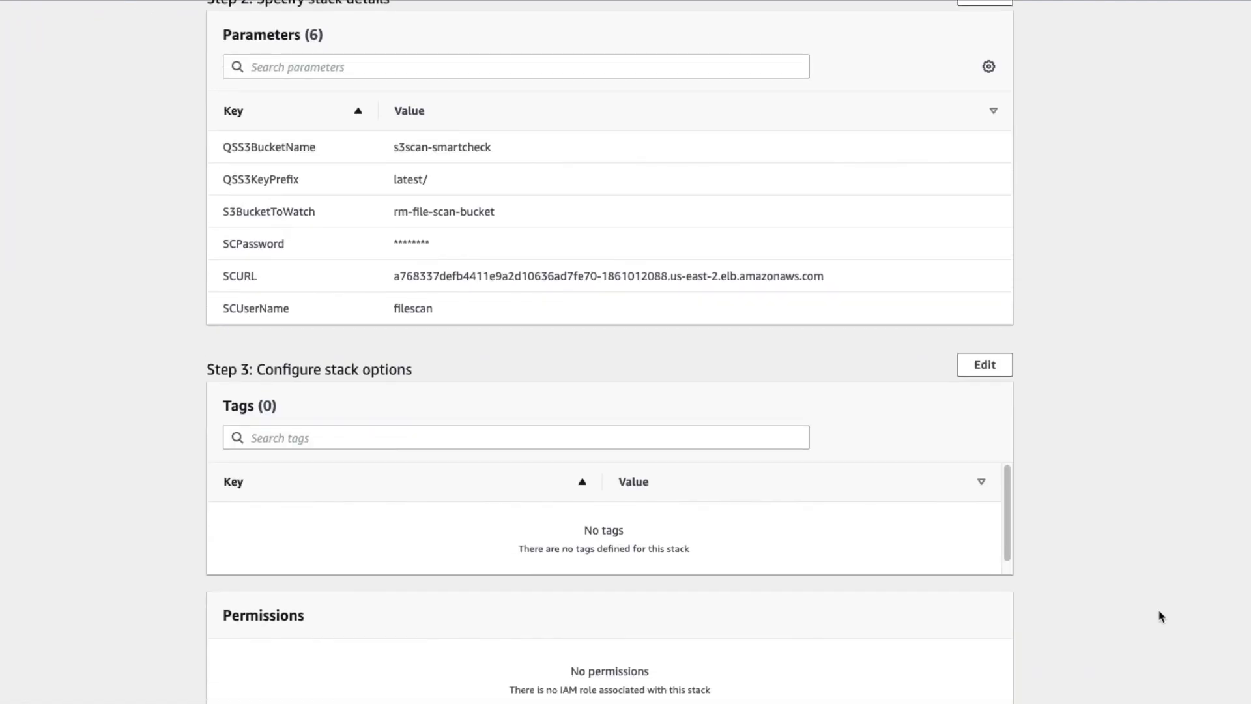
pyautogui.scroll(-3)
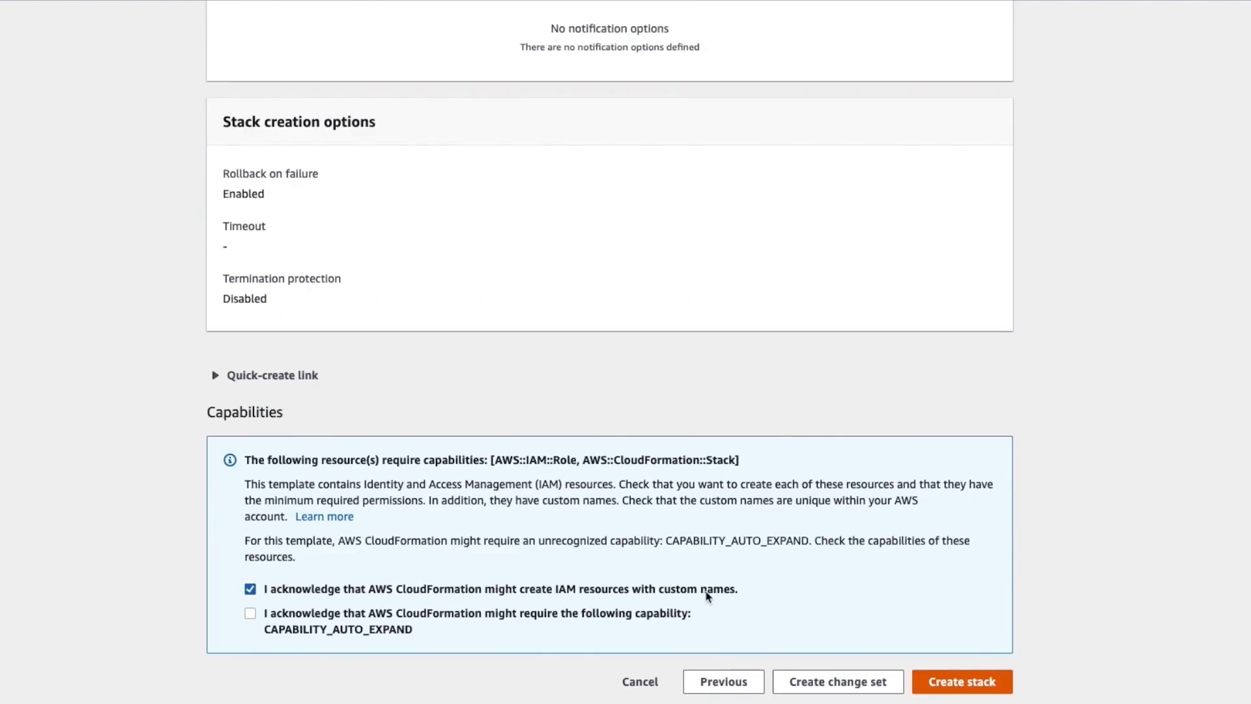
pyautogui.click(250, 612)
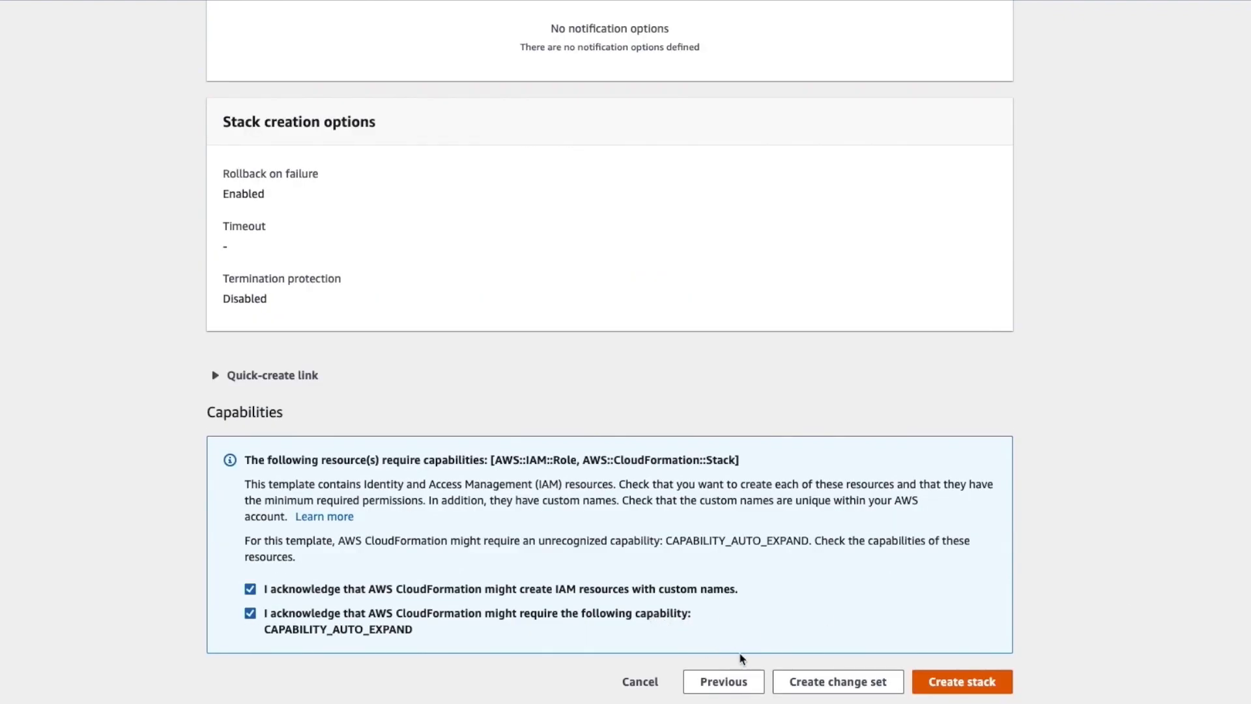
pyautogui.moveTo(828, 662)
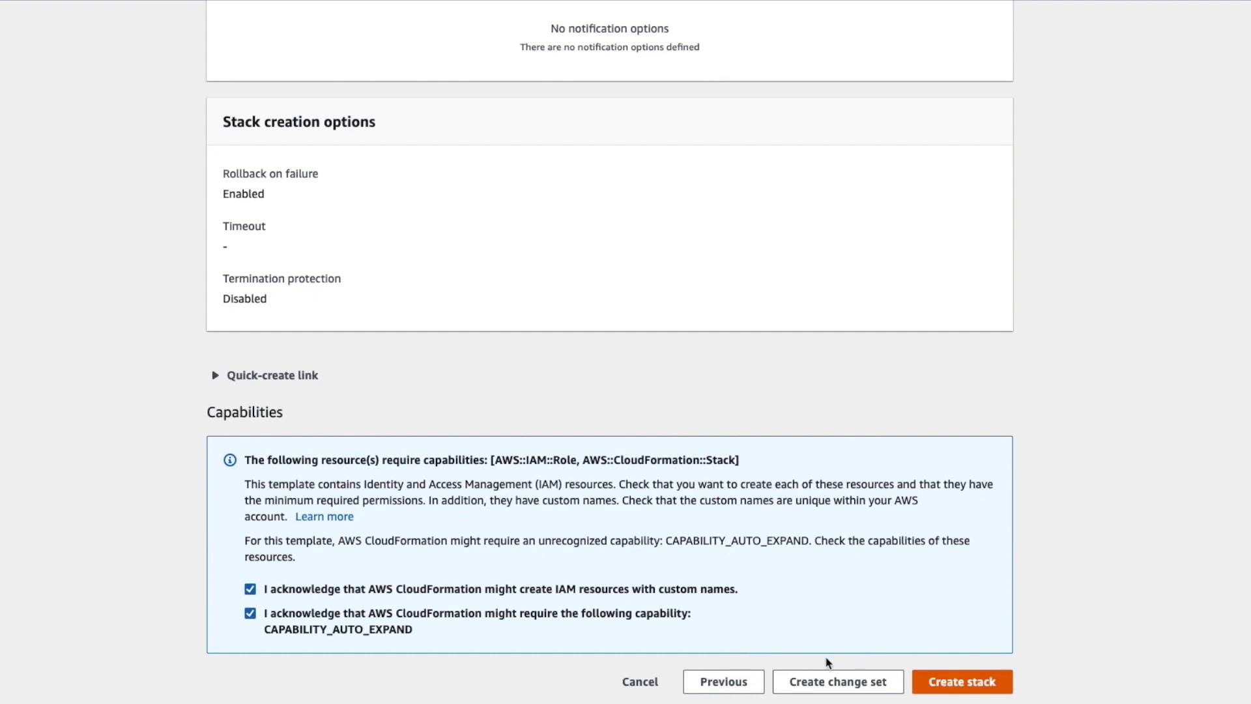
pyautogui.click(961, 681)
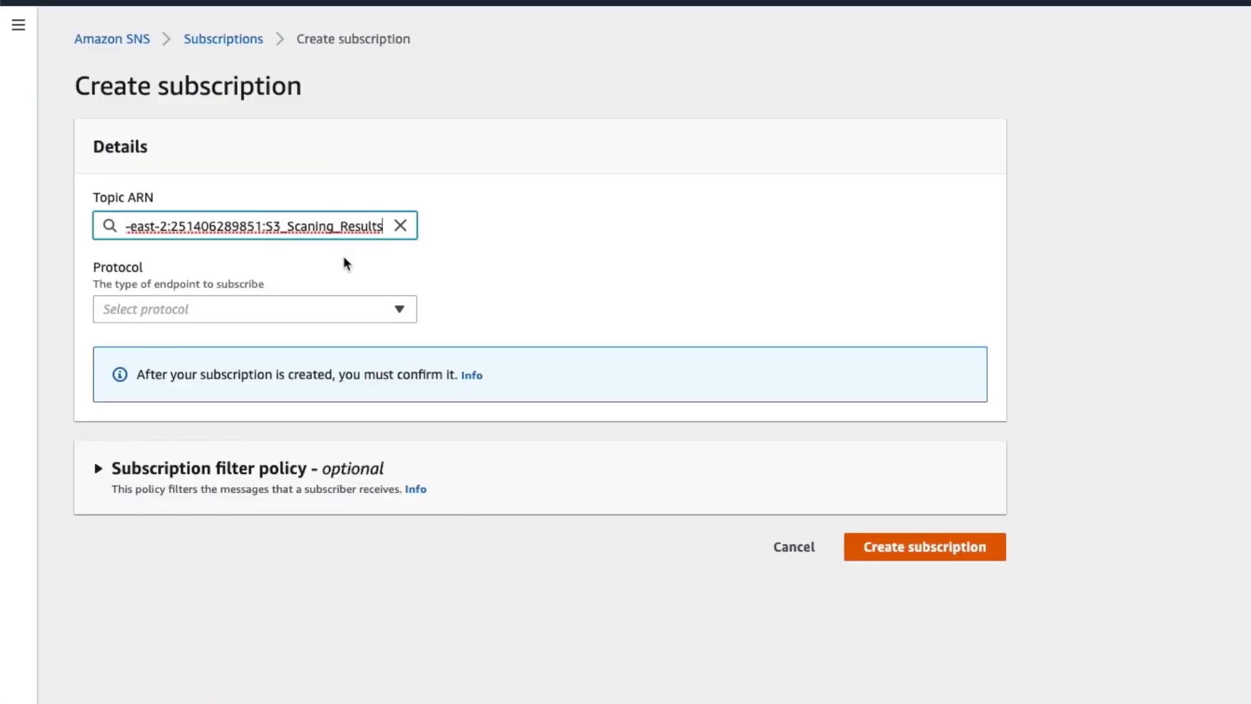
# List the available protocol types for the S3_Scaning_Results topic subscription.
pyautogui.click(256, 308)
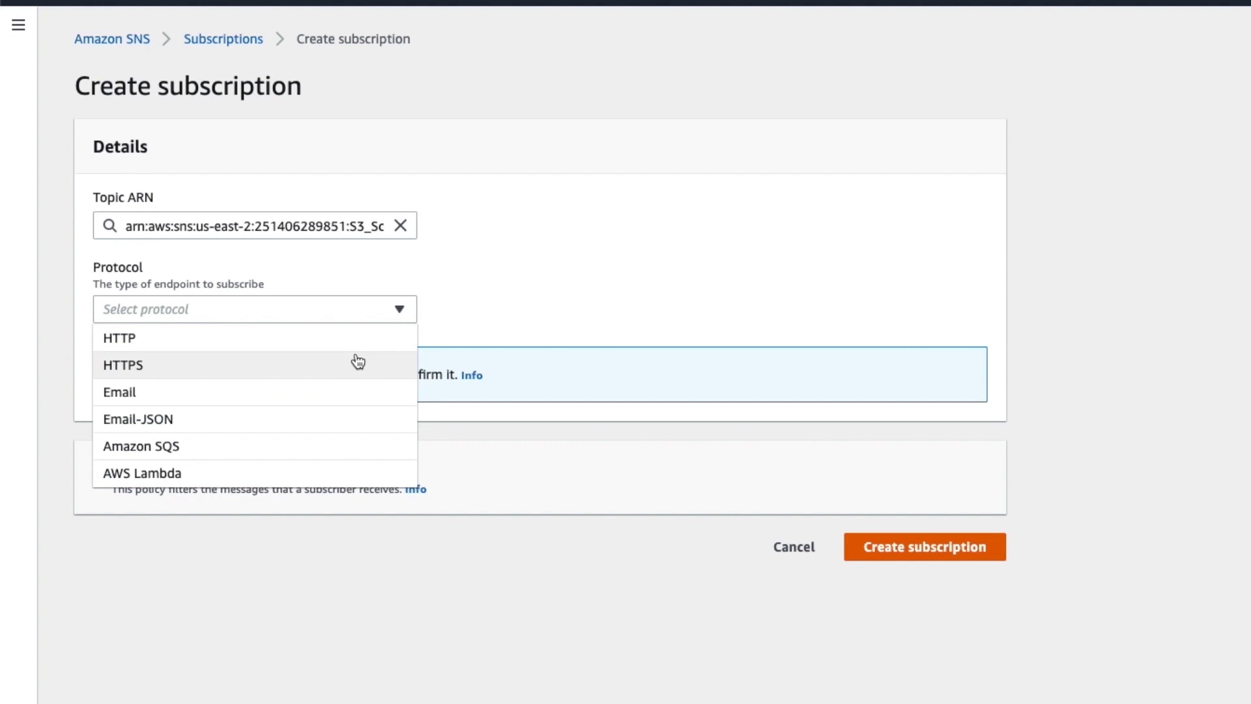
pyautogui.moveTo(383, 430)
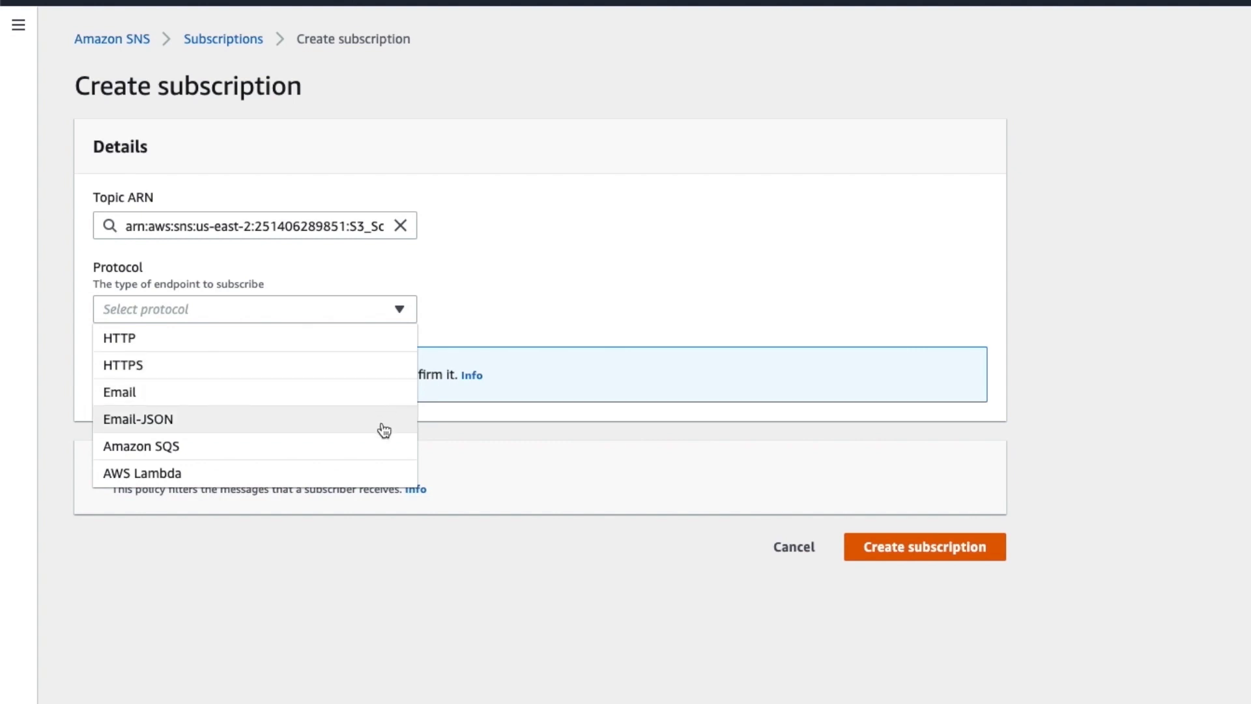
pyautogui.moveTo(393, 472)
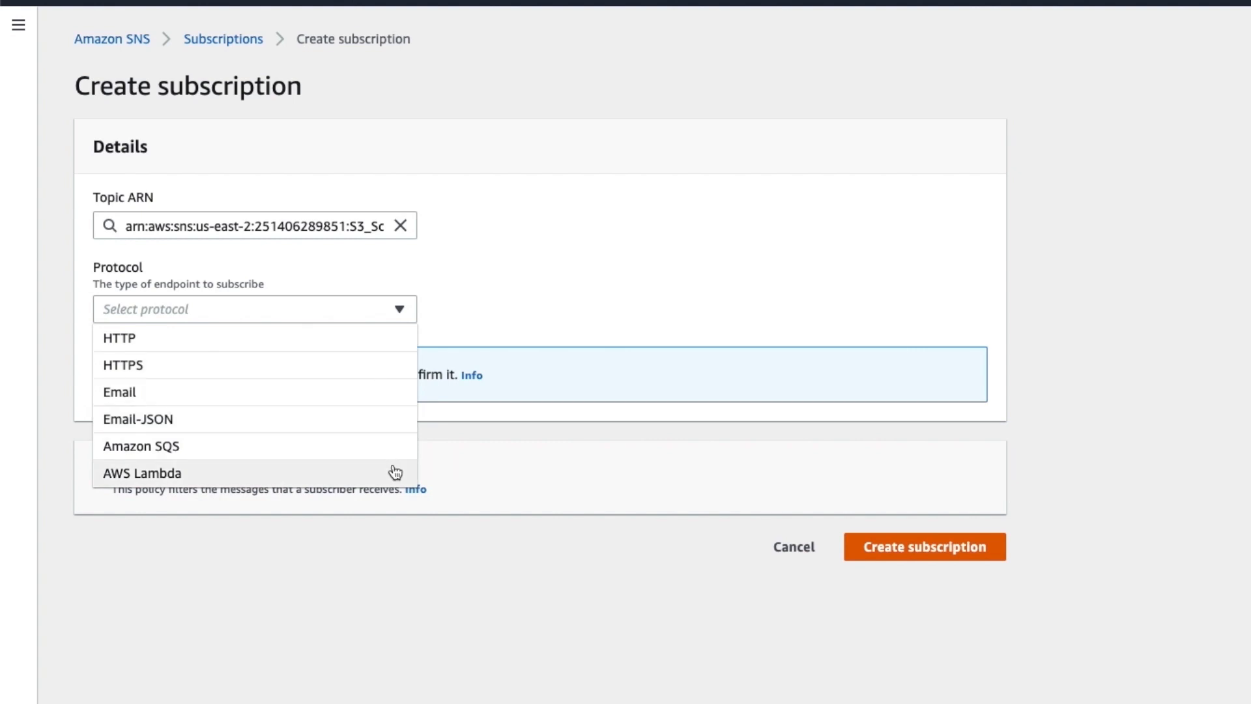
pyautogui.moveTo(393, 472)
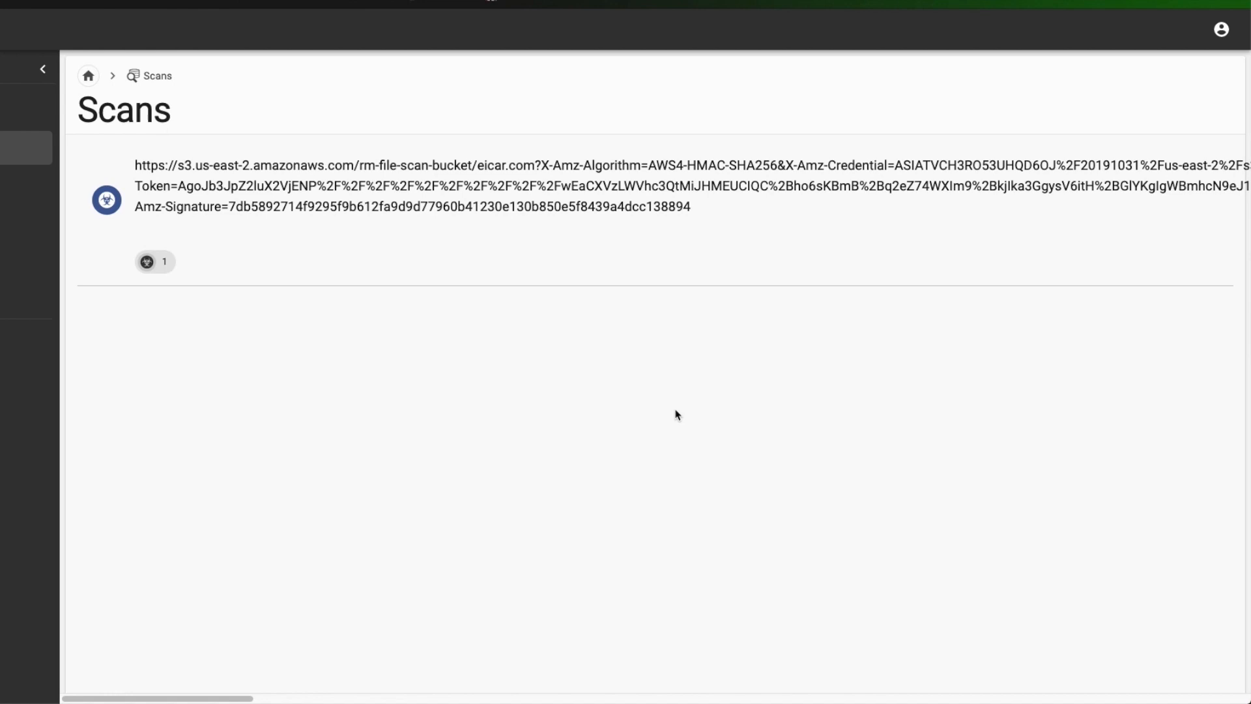
pyautogui.moveTo(672, 214)
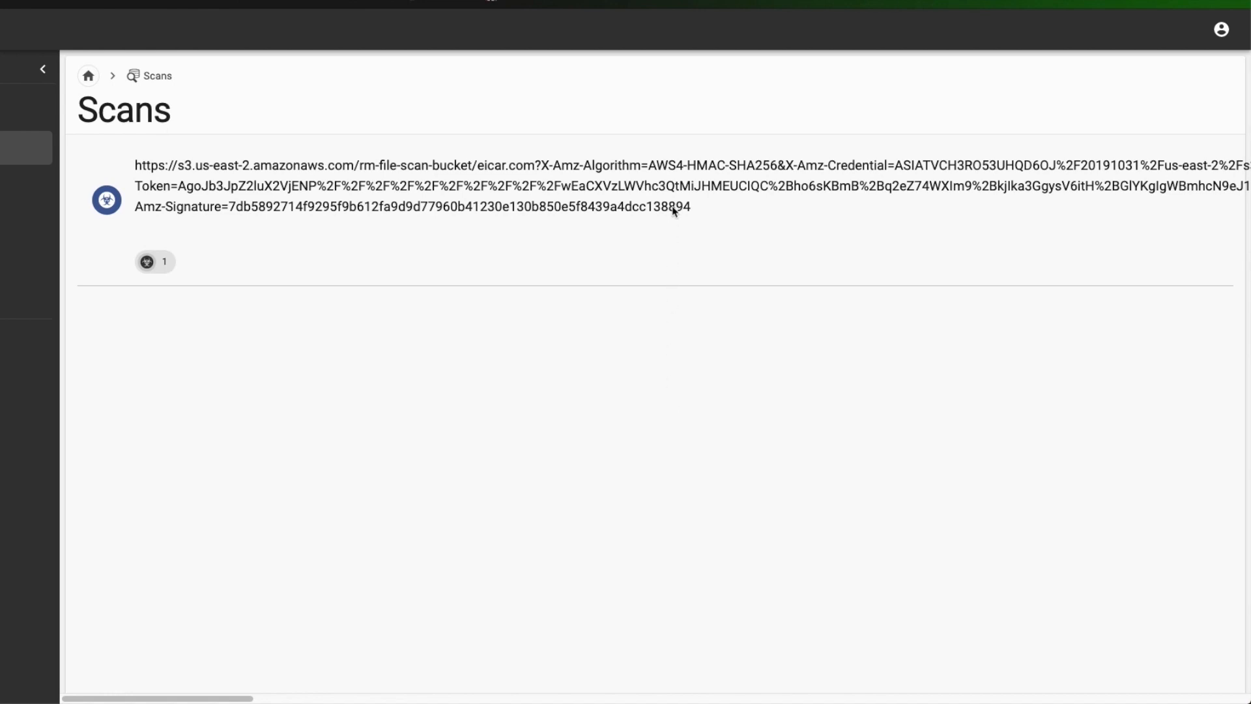